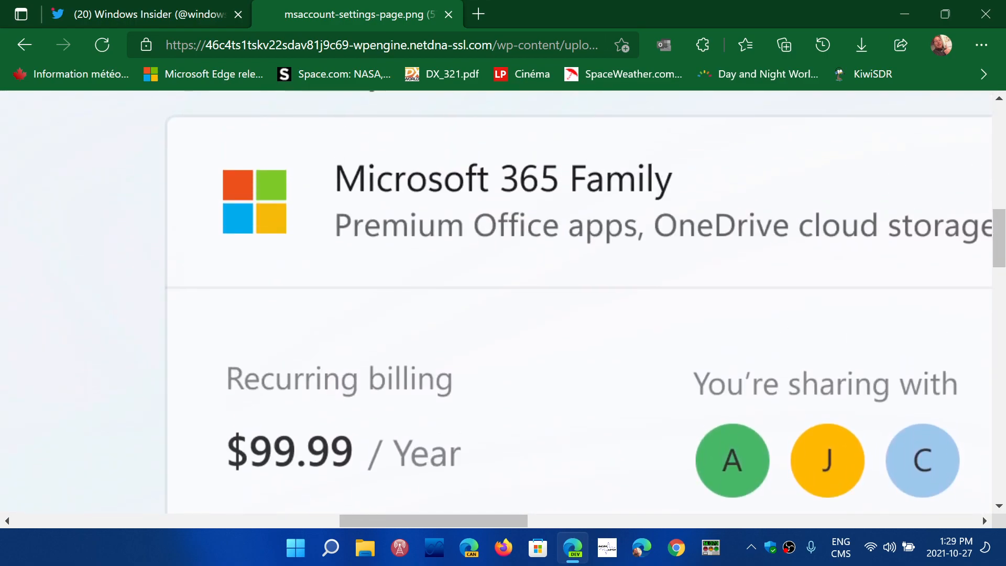
View the account settings screenshot, close it, and open the aka.ms/wip22489 blog post
scroll("right", 3)
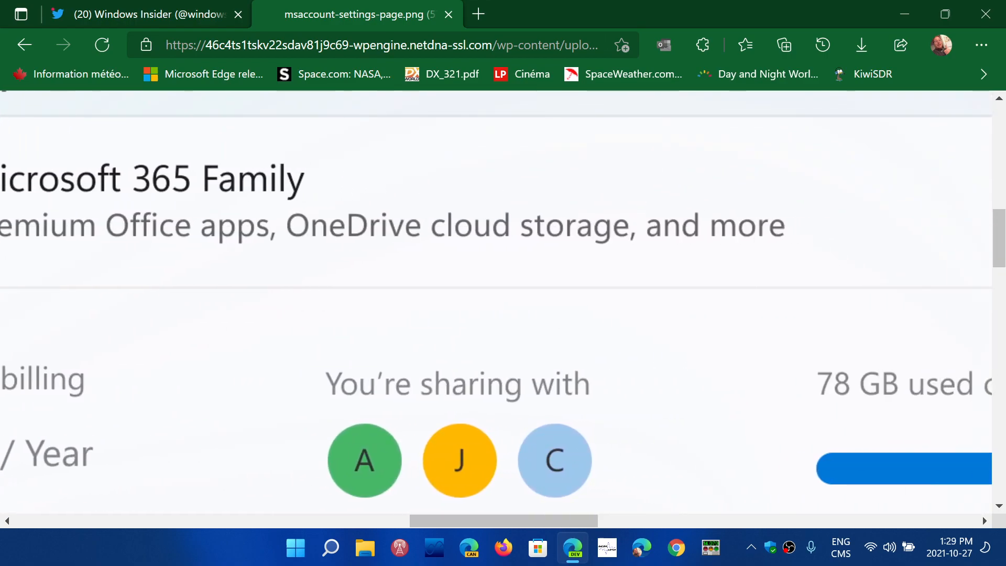
scroll("down", 3)
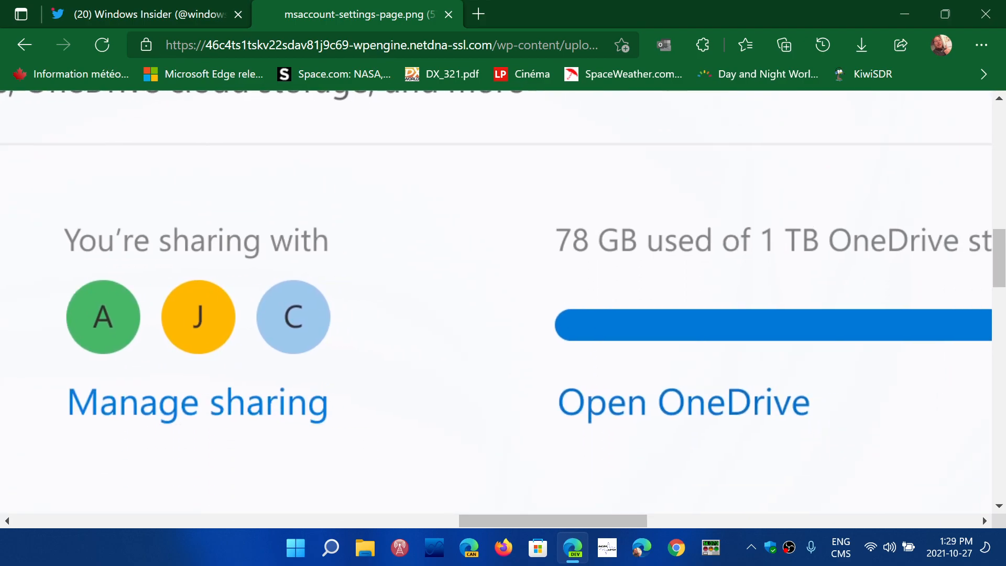
scroll("down", 3)
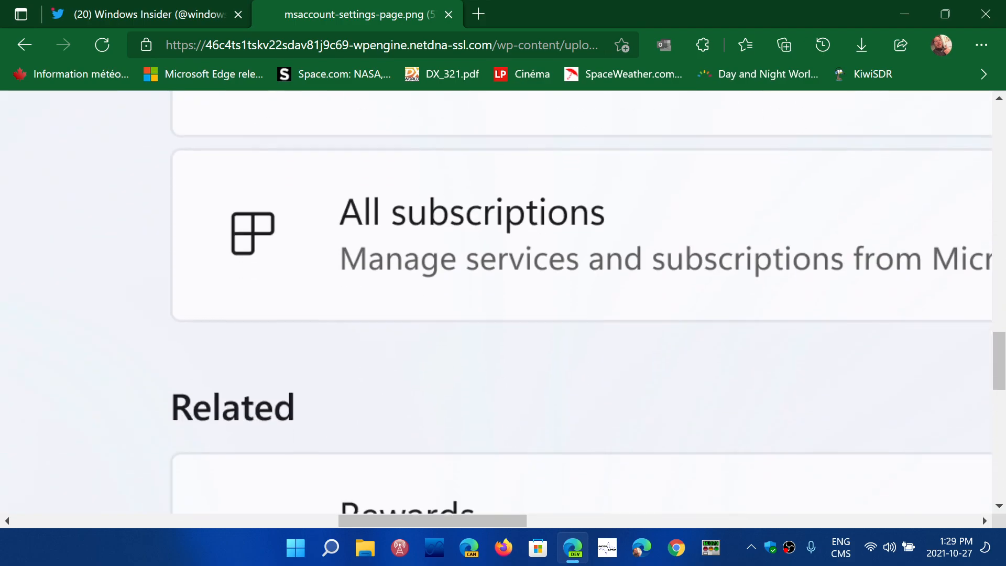
scroll("down", 3)
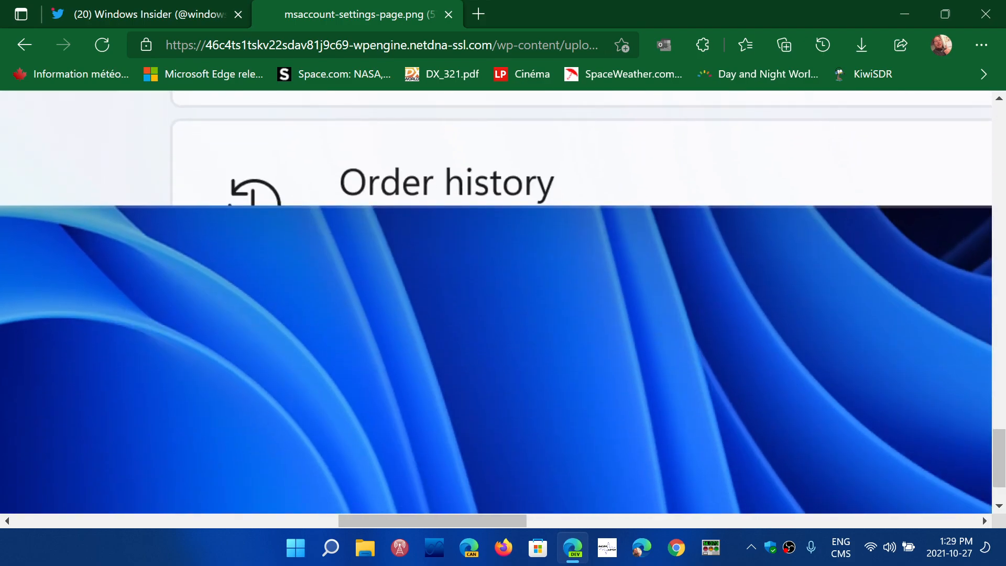
scroll("down", 3)
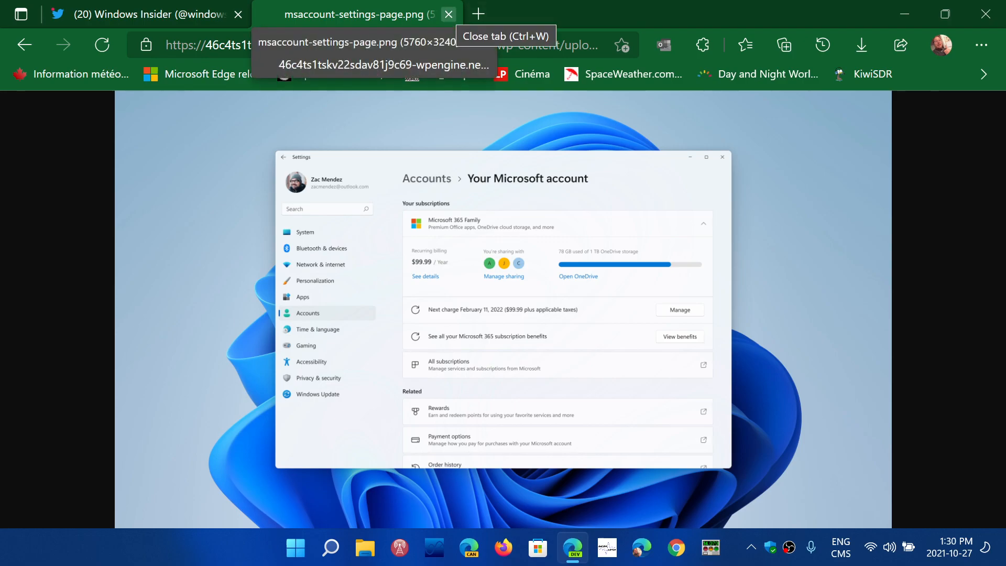
left_click(448, 14)
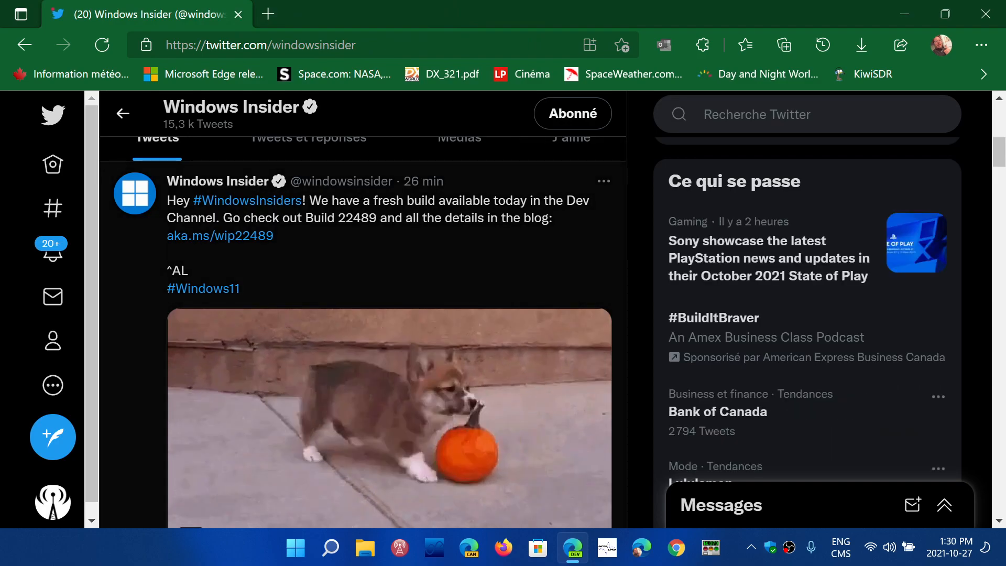
left_click(219, 235)
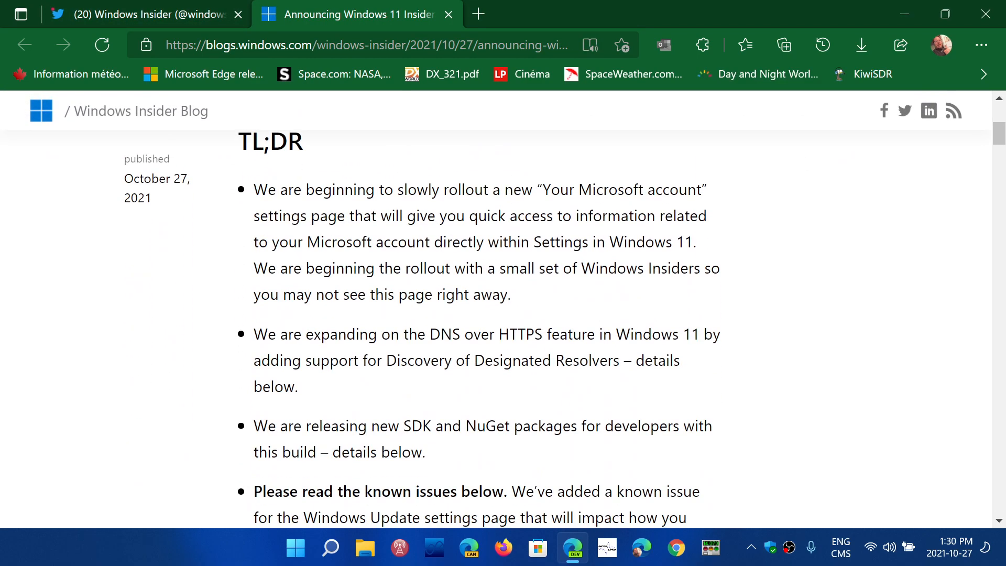
Read the Build 22489 post down to Known issues, then close the blog tab
scroll("down", 3)
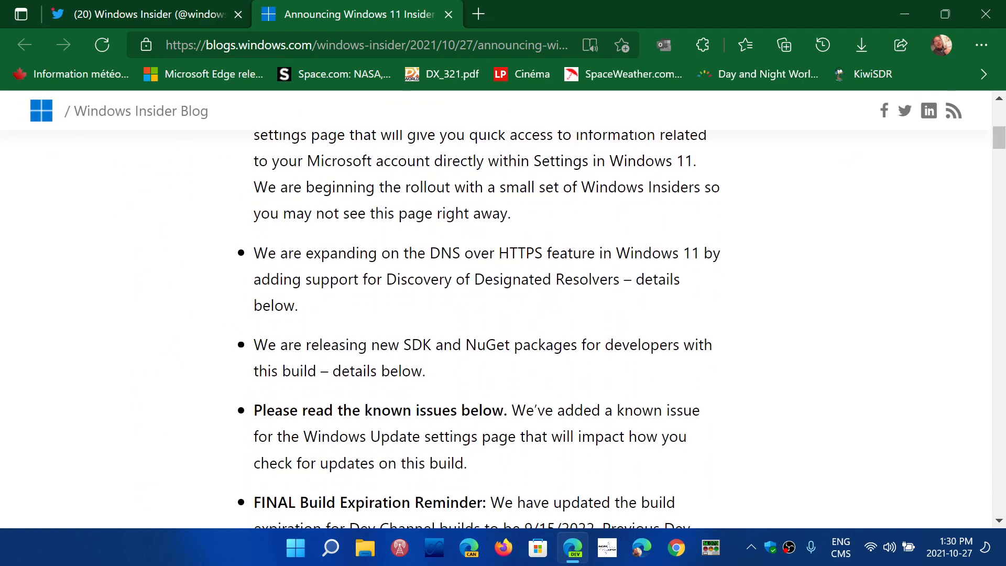
scroll("down", 3)
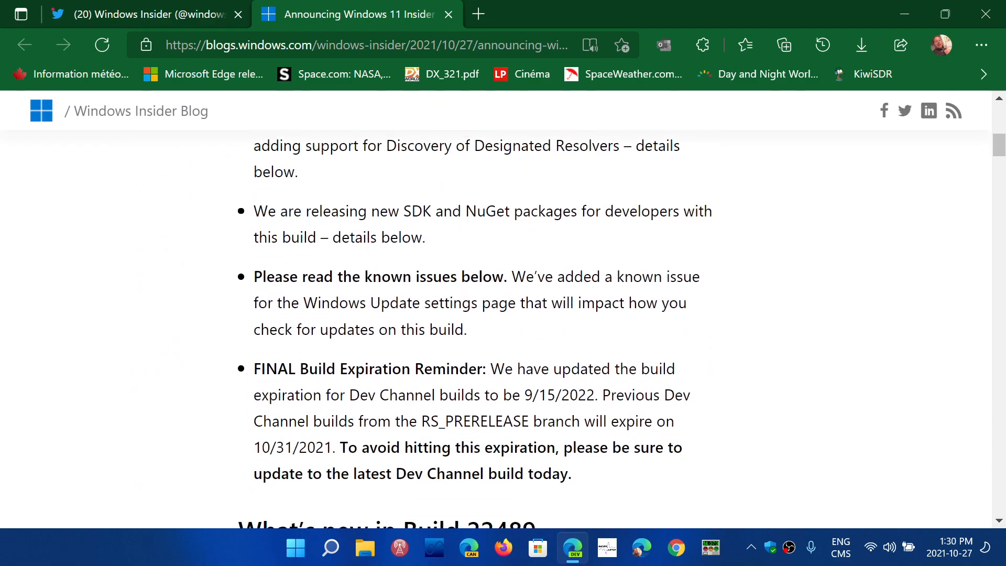
scroll("down", 3)
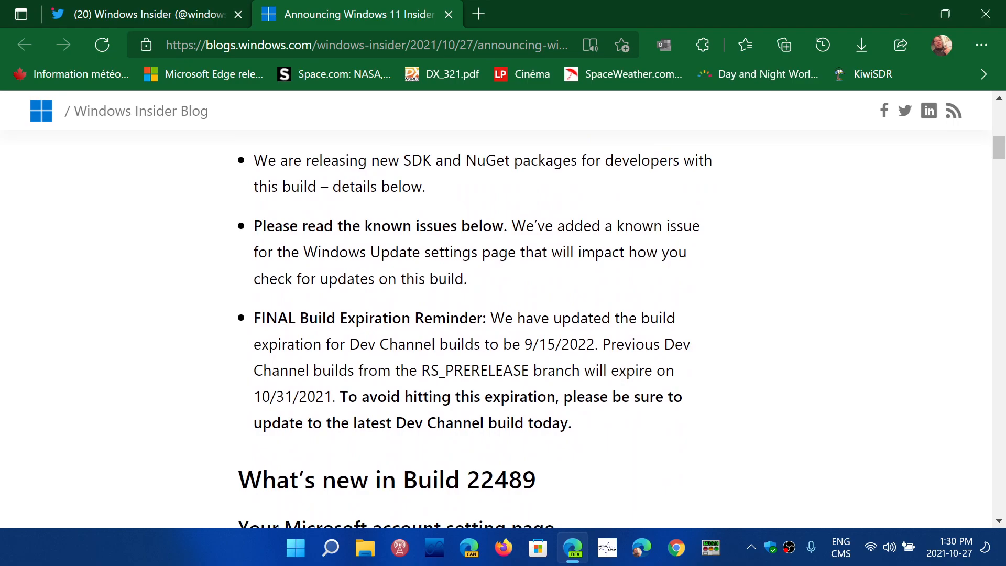
scroll("down", 3)
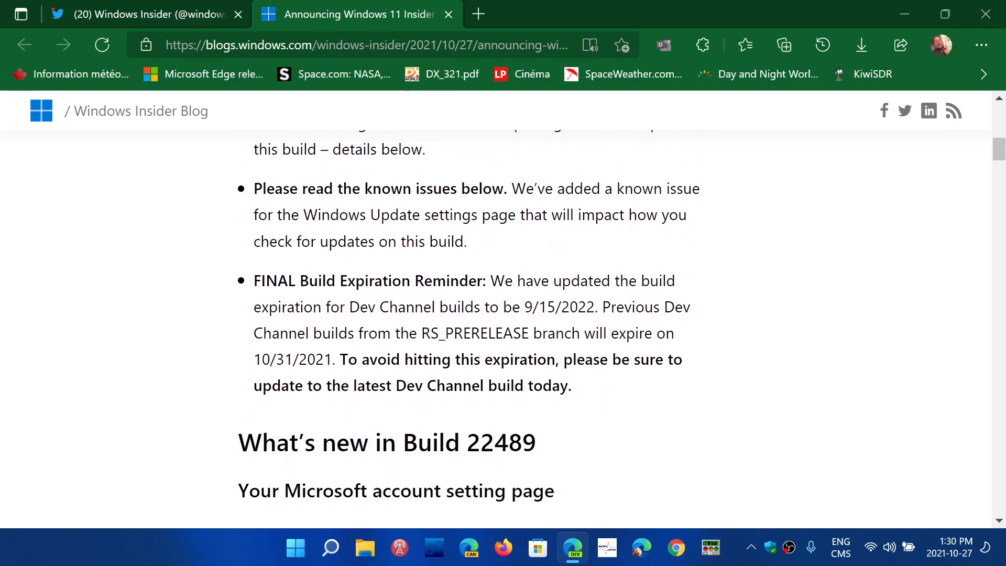
scroll("down", 3)
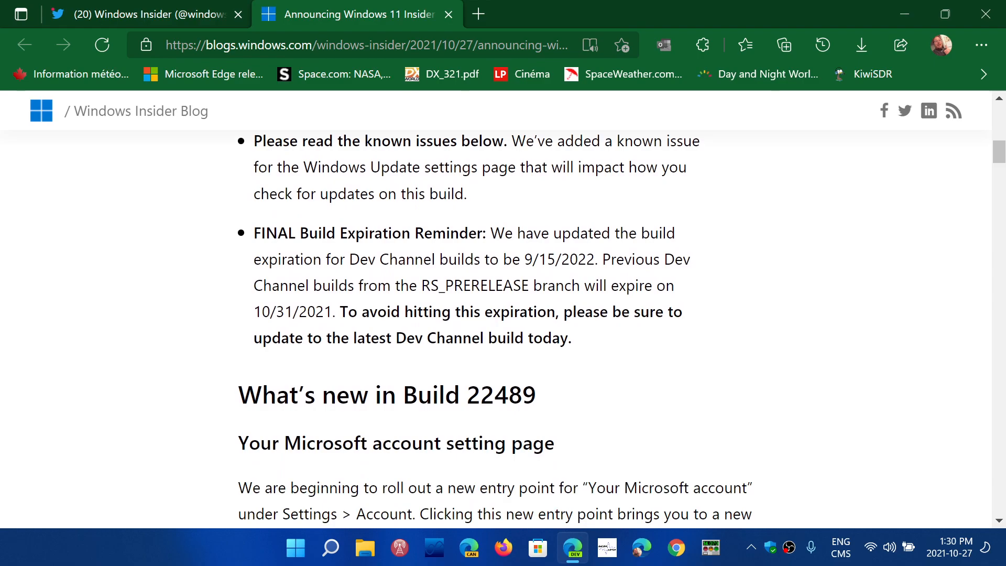
scroll("down", 3)
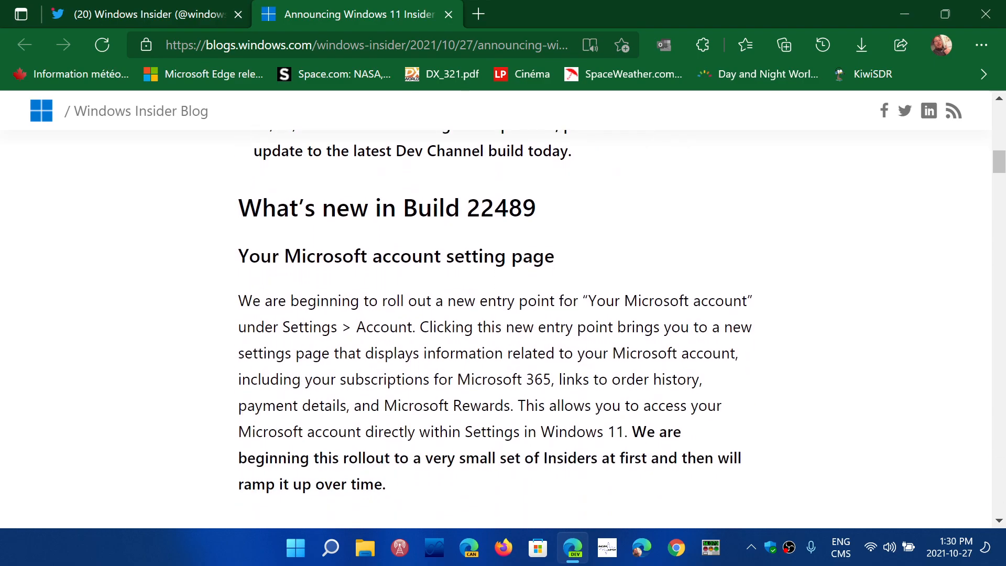
scroll("down", 3)
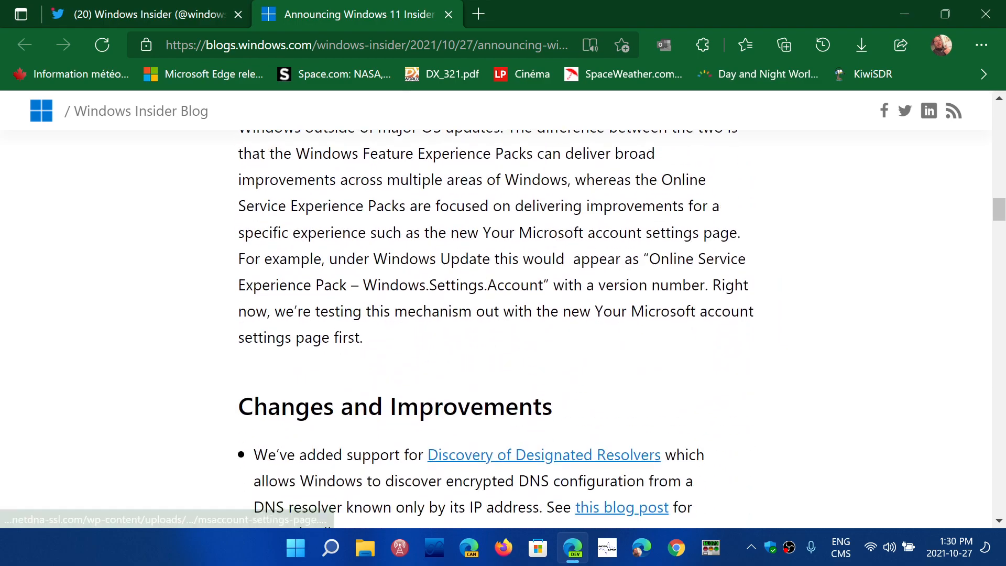
scroll("down", 3)
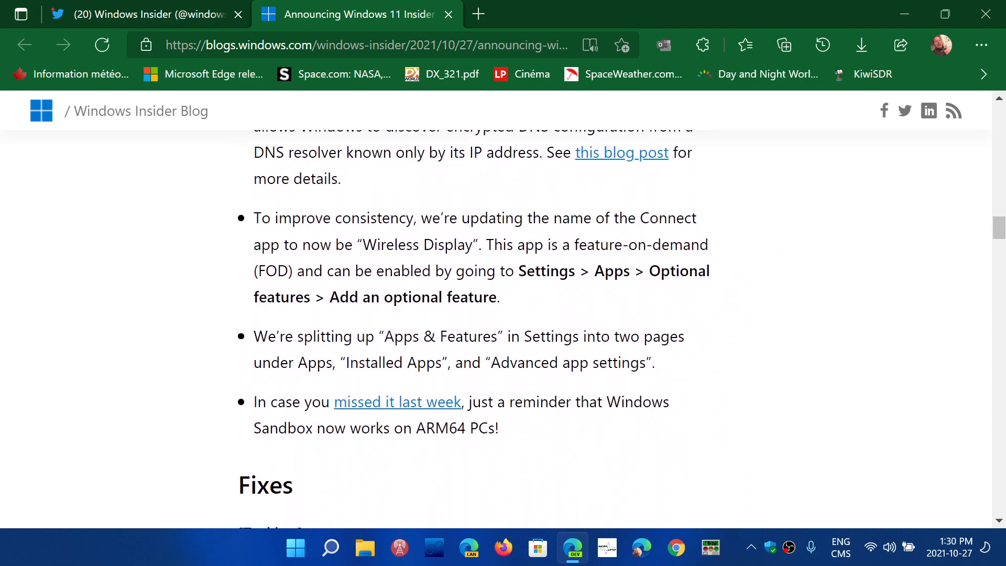
scroll("down", 3)
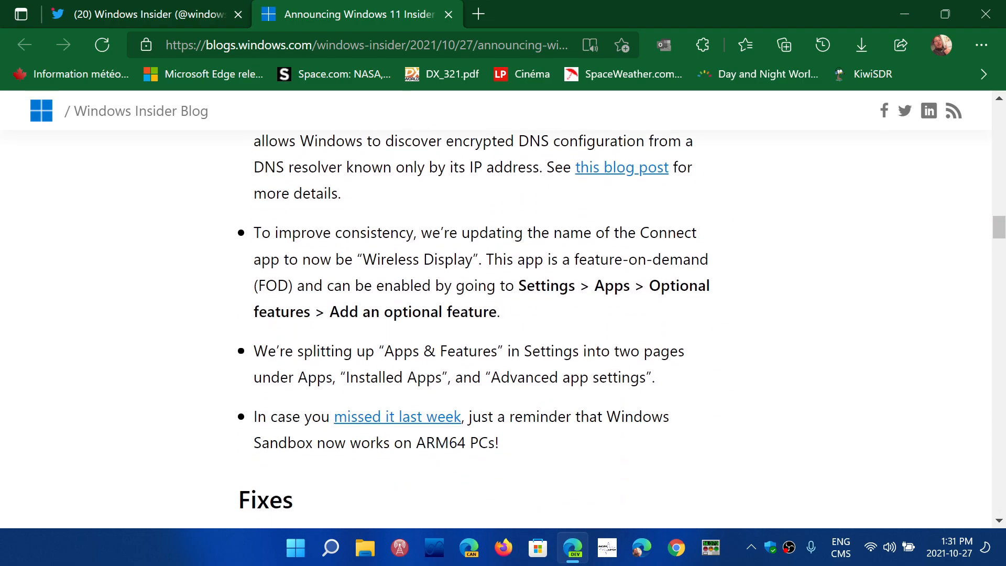
scroll("down", 3)
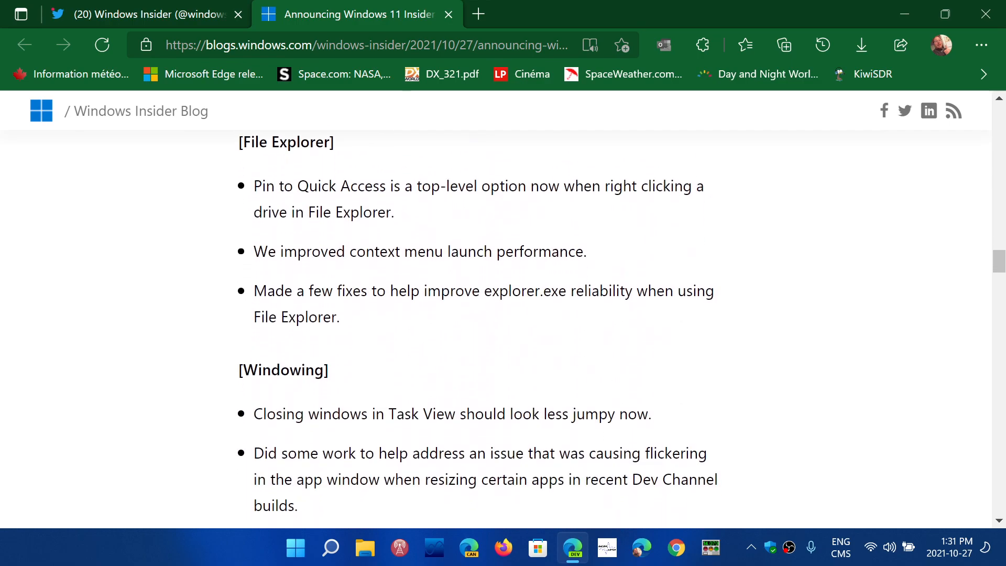
scroll("down", 3)
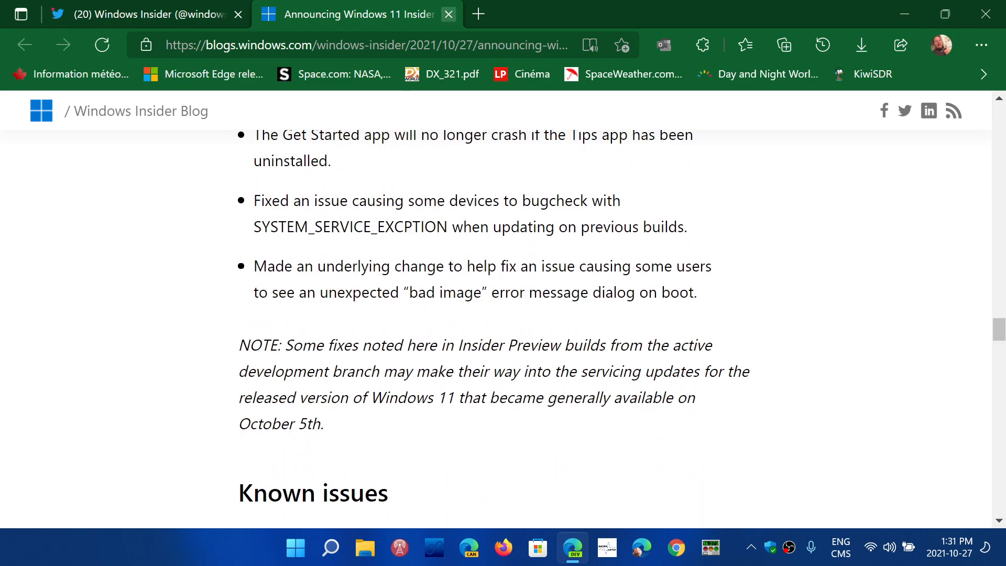
left_click(134, 14)
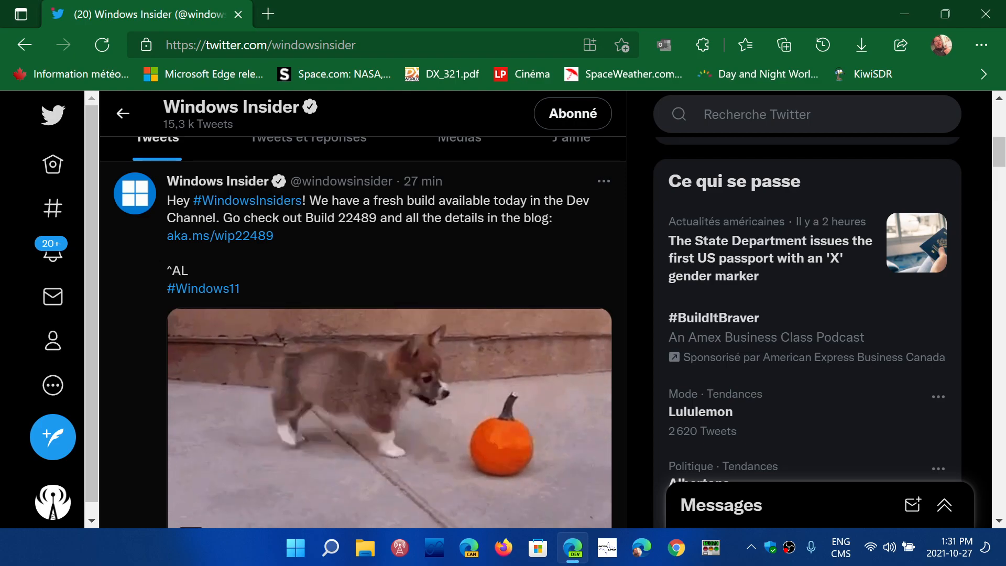
scroll("down", 3)
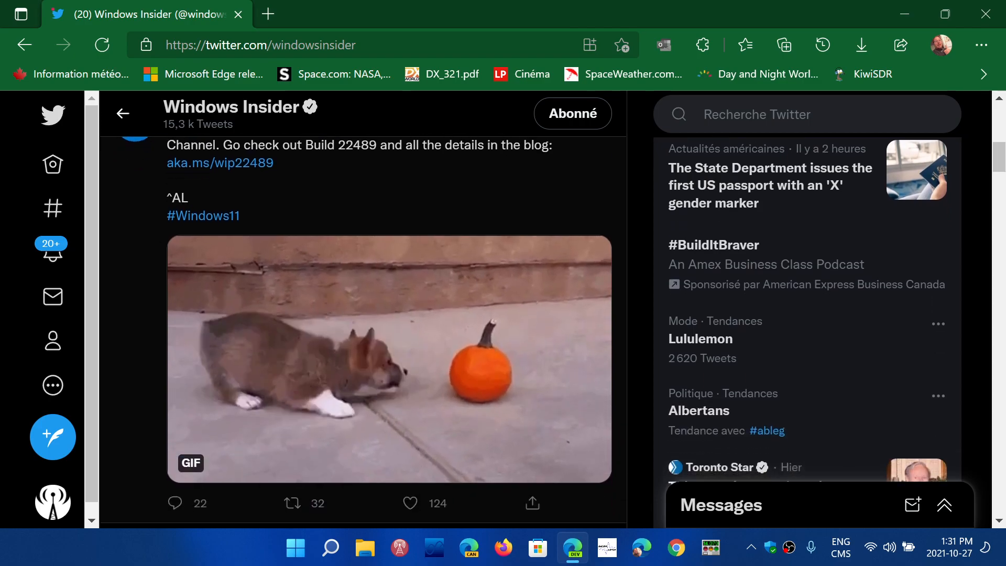